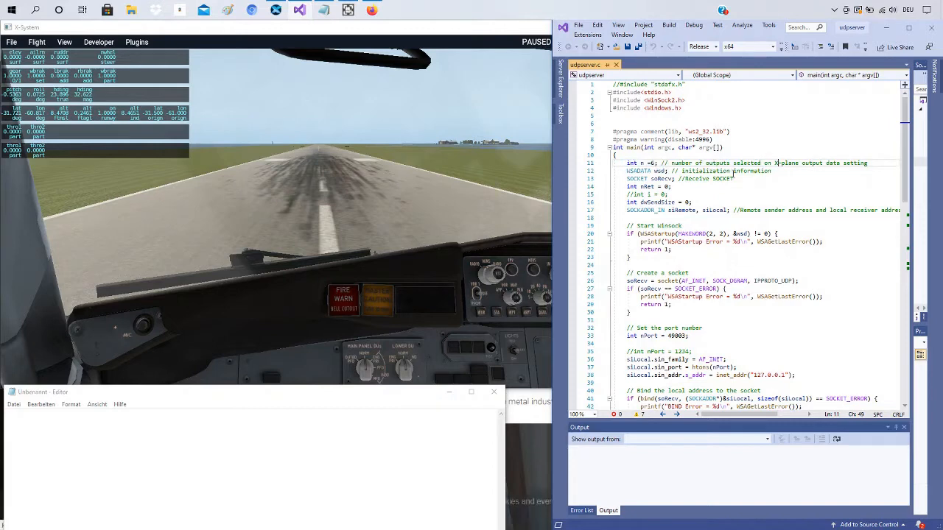
Show X-Plane Data Output sending to 127.0.0.1 port 49003, then return to the server code.
click(696, 171)
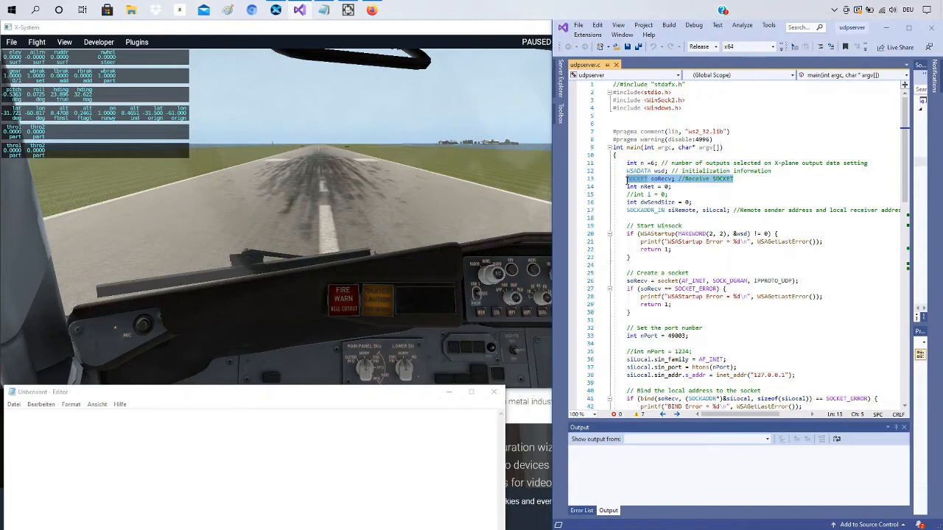
click(652, 186)
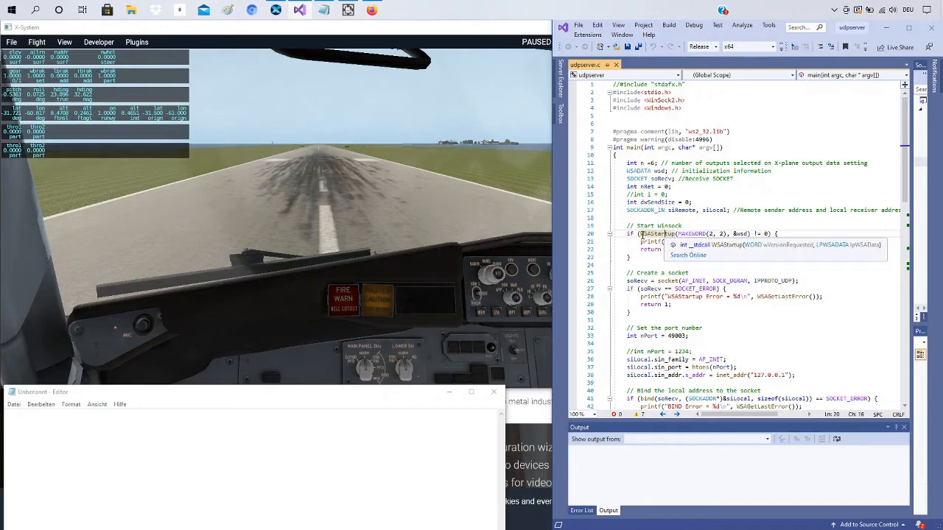
click(736, 233)
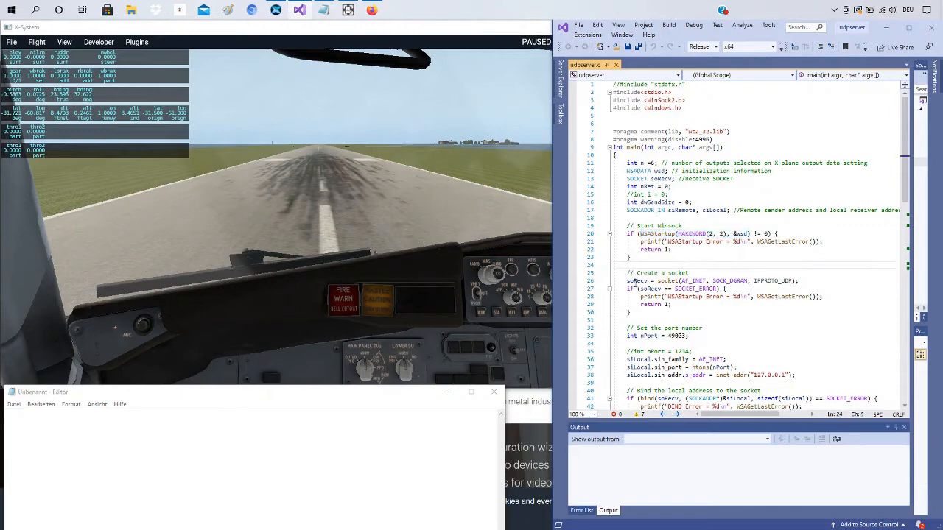
double_click(635, 280)
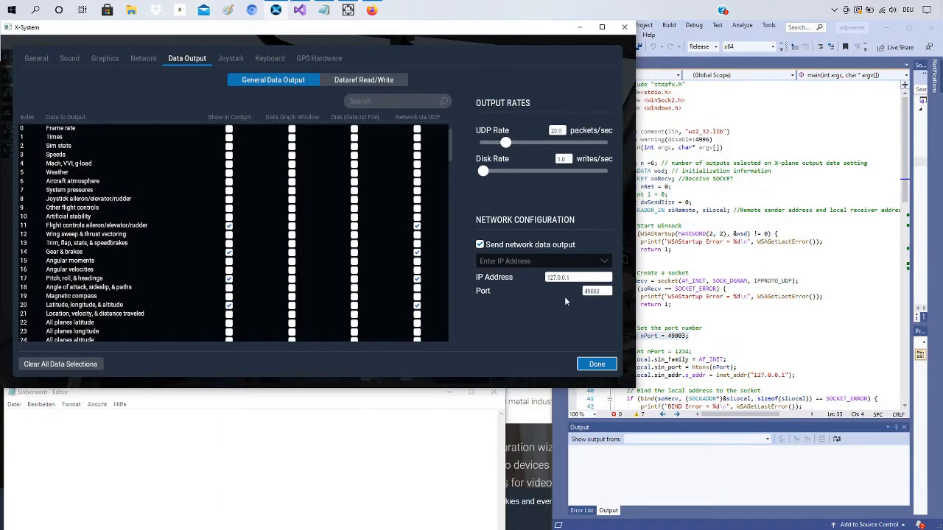
click(597, 291)
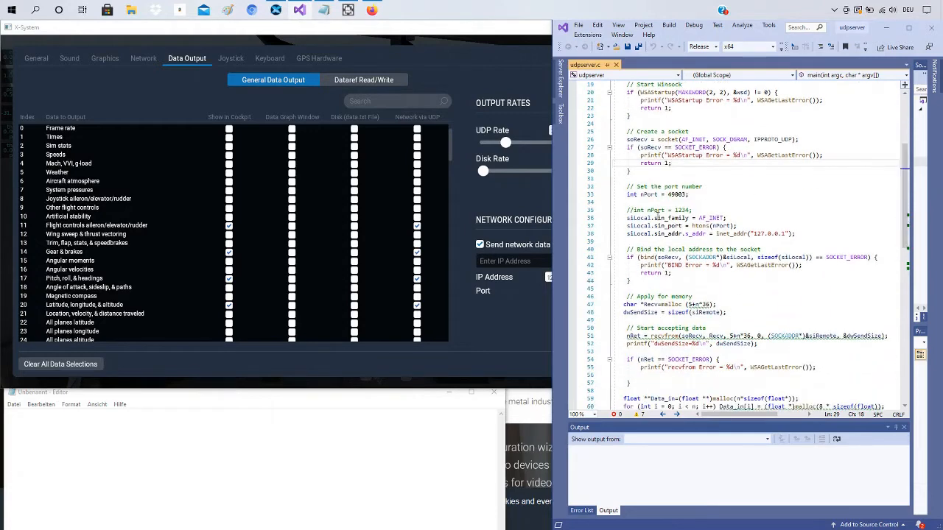
double_click(638, 218)
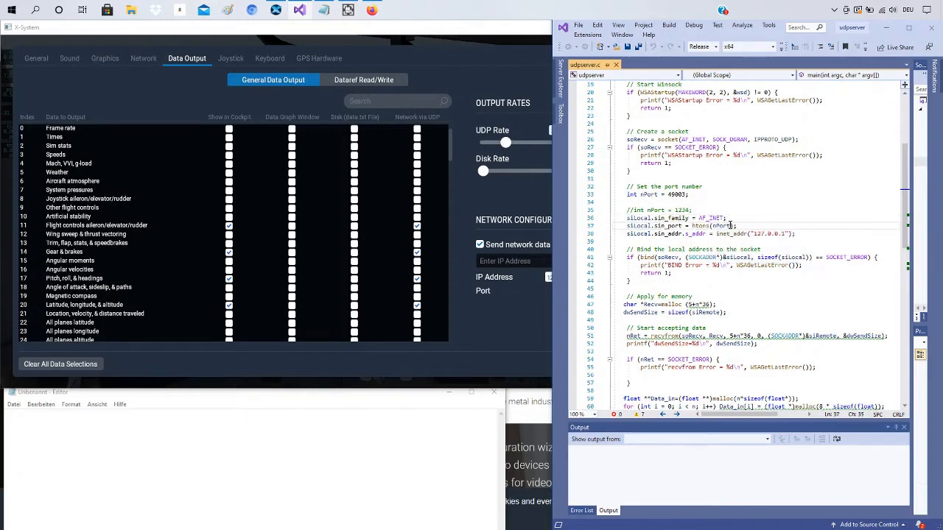
double_click(721, 226)
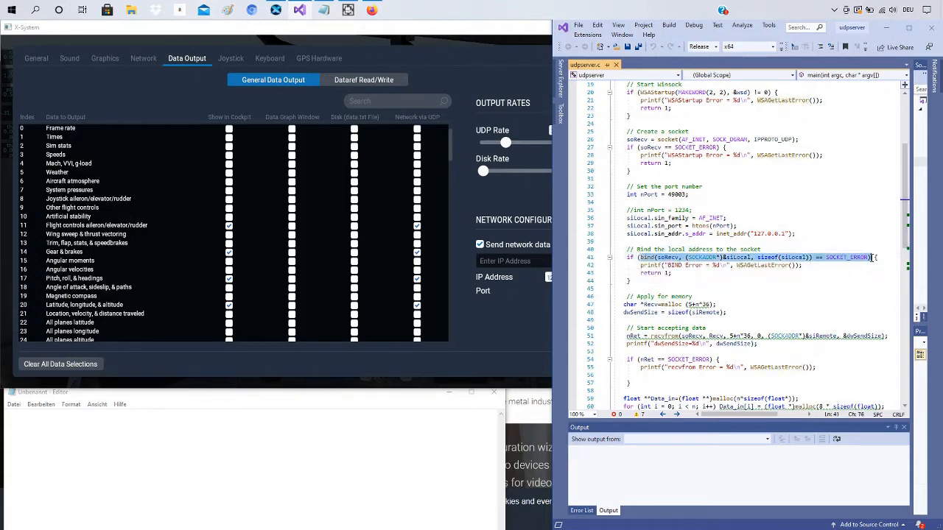
mouse_move(702, 258)
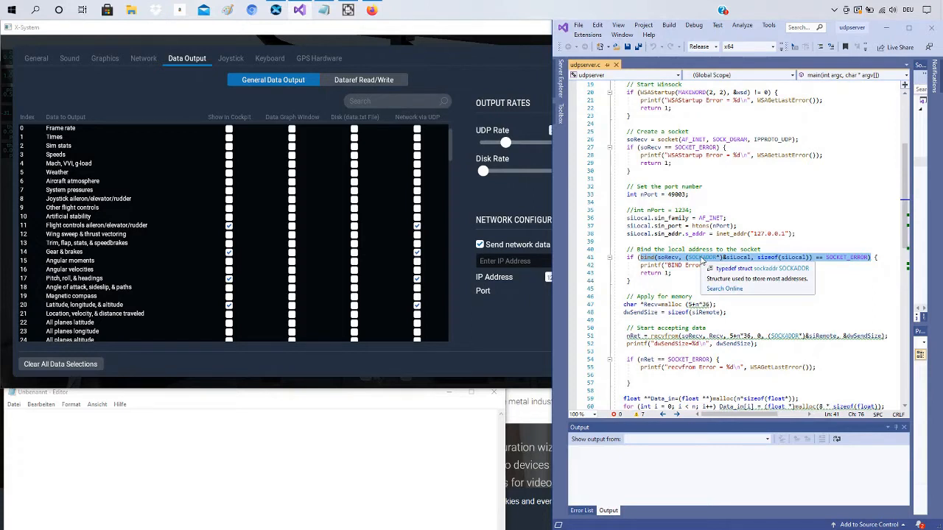
mouse_move(736, 244)
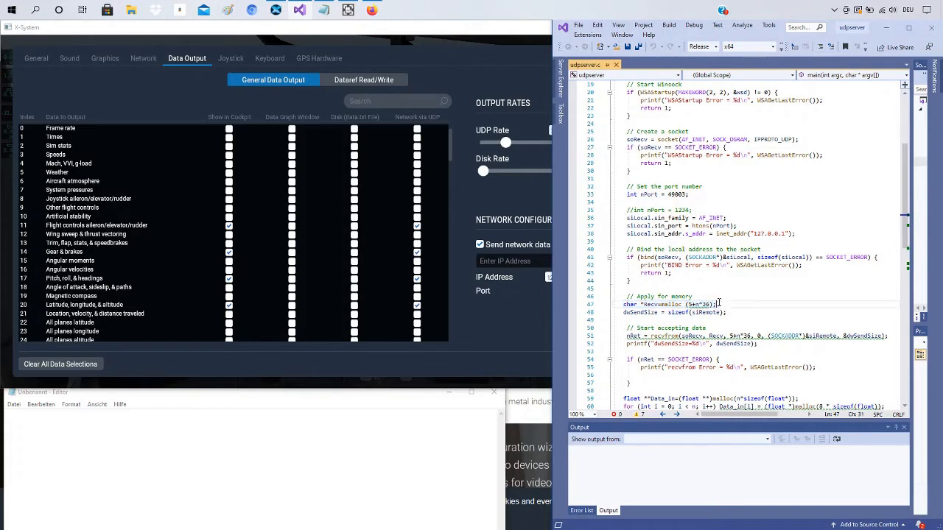
mouse_move(708, 304)
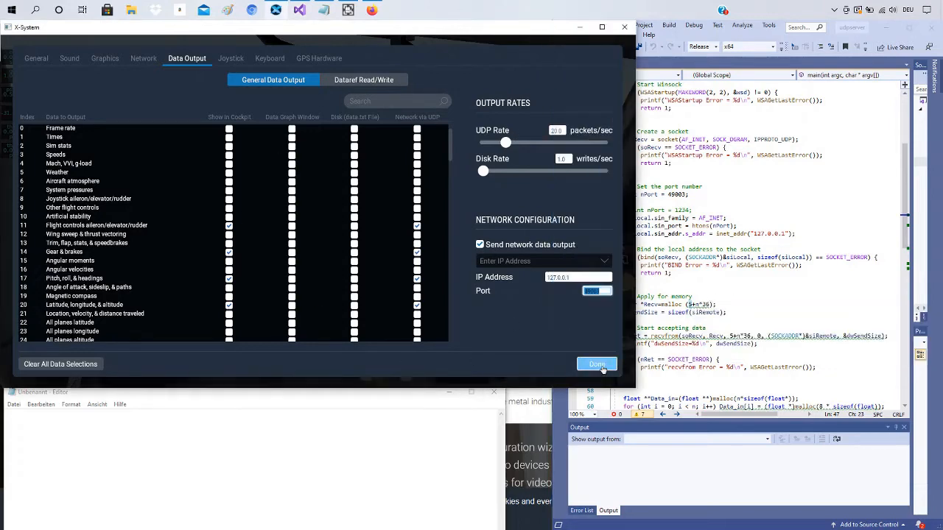
Close X-Plane's Data Output dialog with Done to return to the paused cockpit view.
click(597, 364)
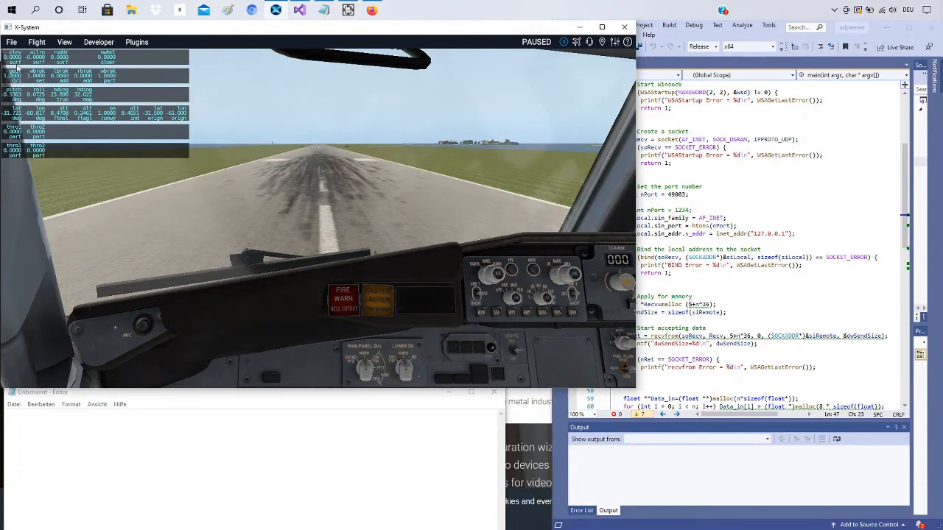
mouse_move(173, 116)
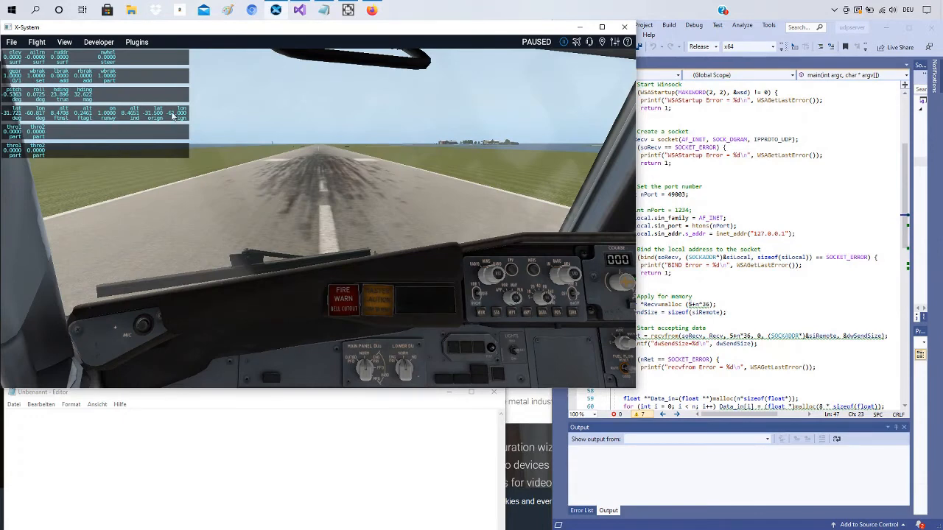
mouse_move(173, 115)
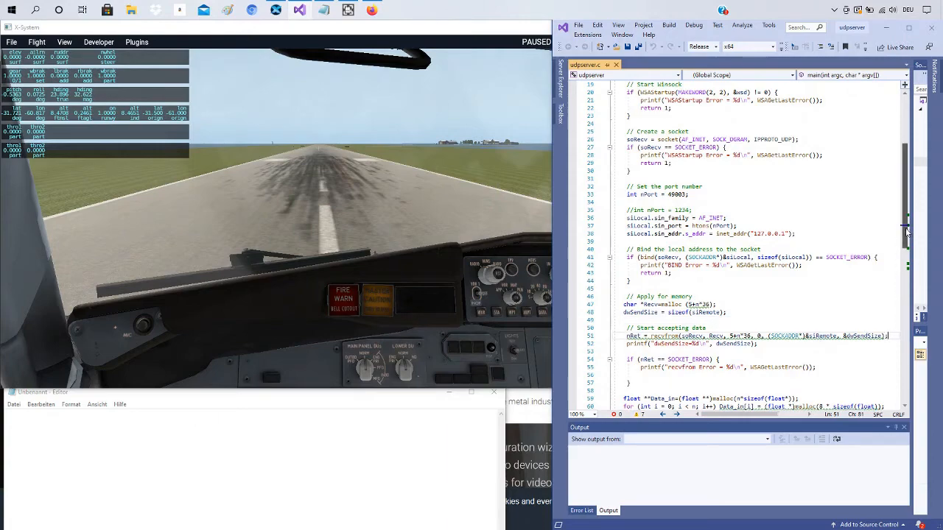
Scroll udpserver.c to the memcpy/printf loop, then open the project's x64 folder.
scroll(down, 3)
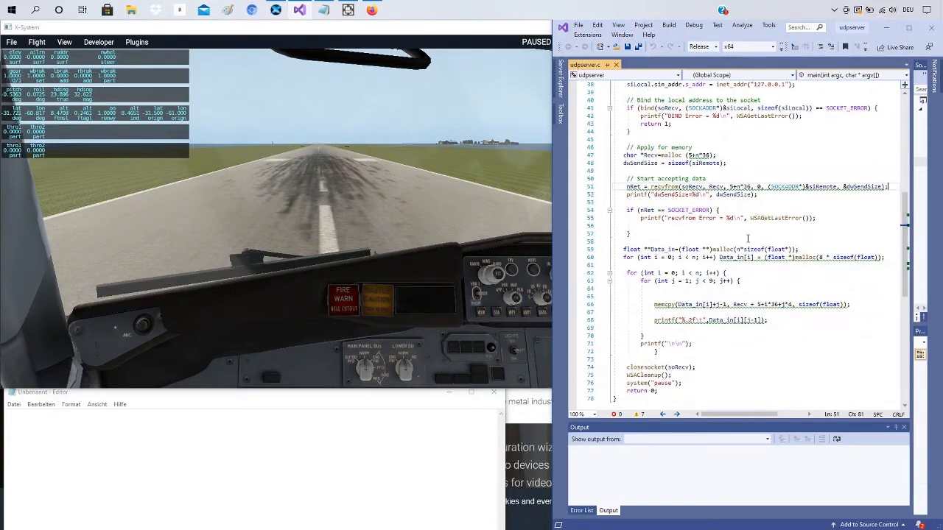
double_click(657, 249)
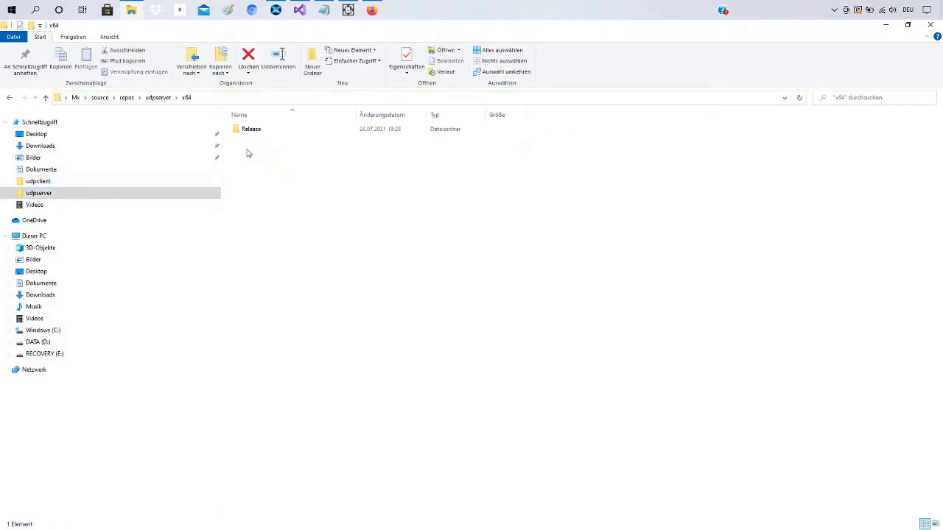
Run udpserver.exe from the Release folder.
double_click(251, 129)
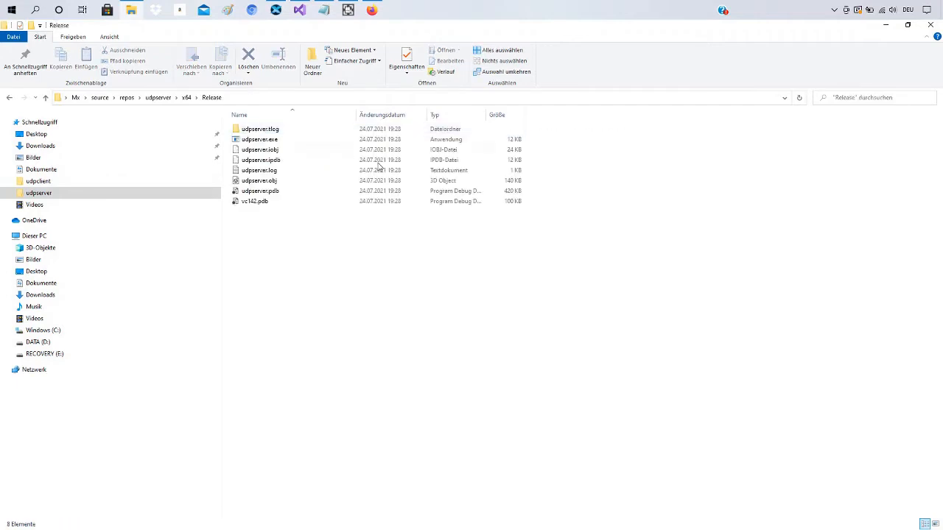
click(260, 139)
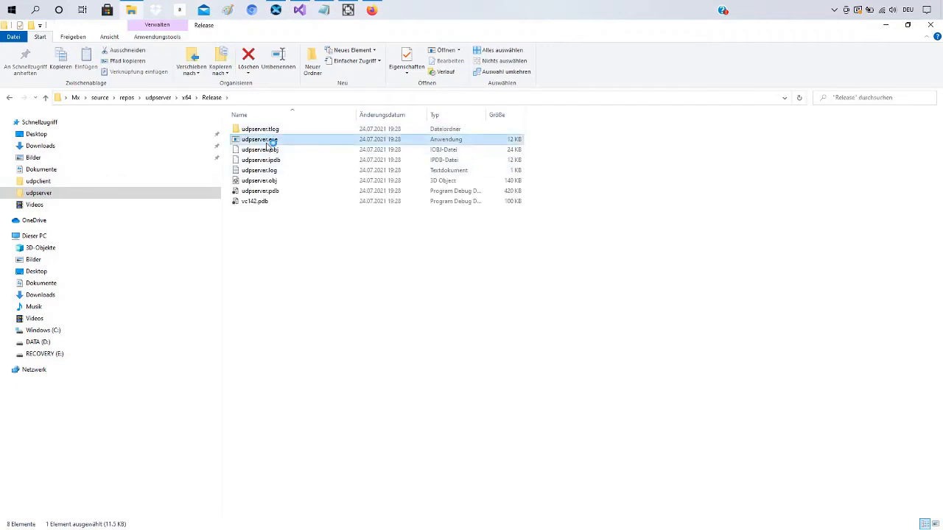
double_click(259, 140)
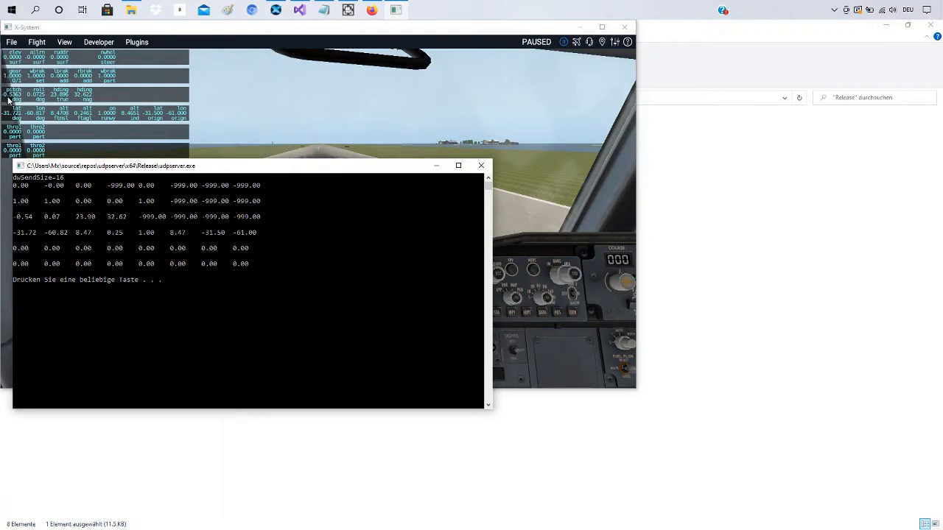
mouse_move(24, 226)
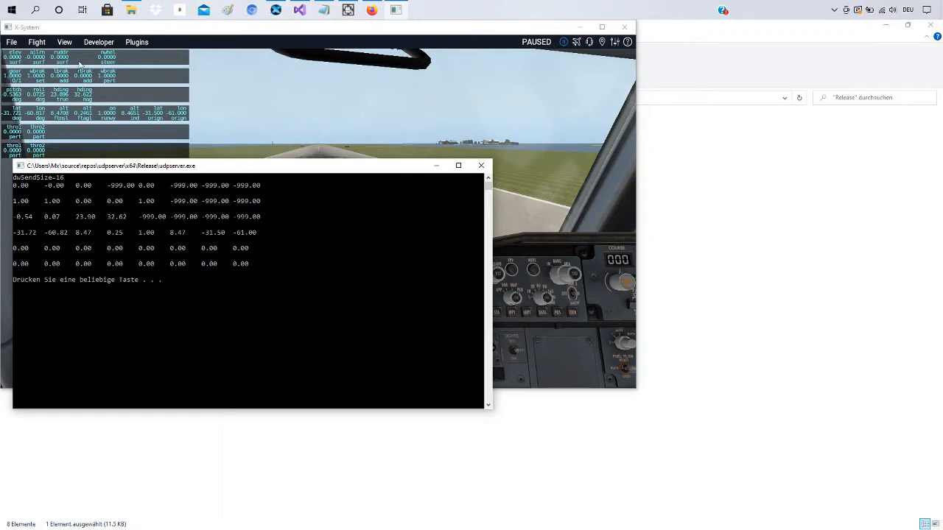
mouse_move(210, 326)
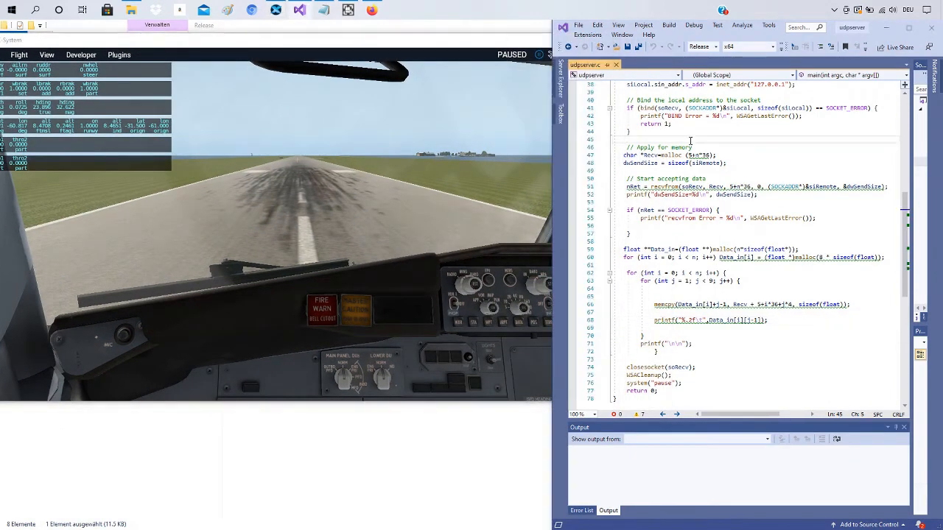
Open the udpclient project from the repos folder via File > Open > Project/Solution.
click(578, 24)
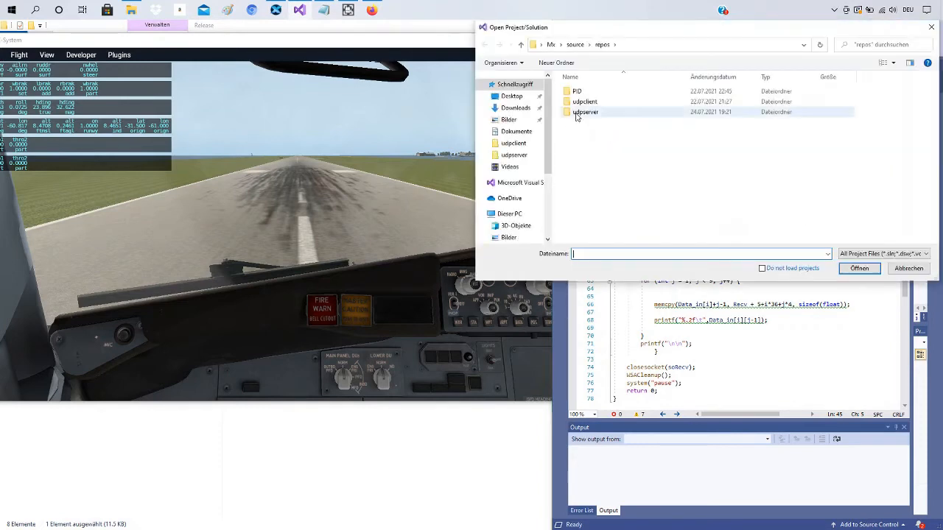
mouse_move(586, 112)
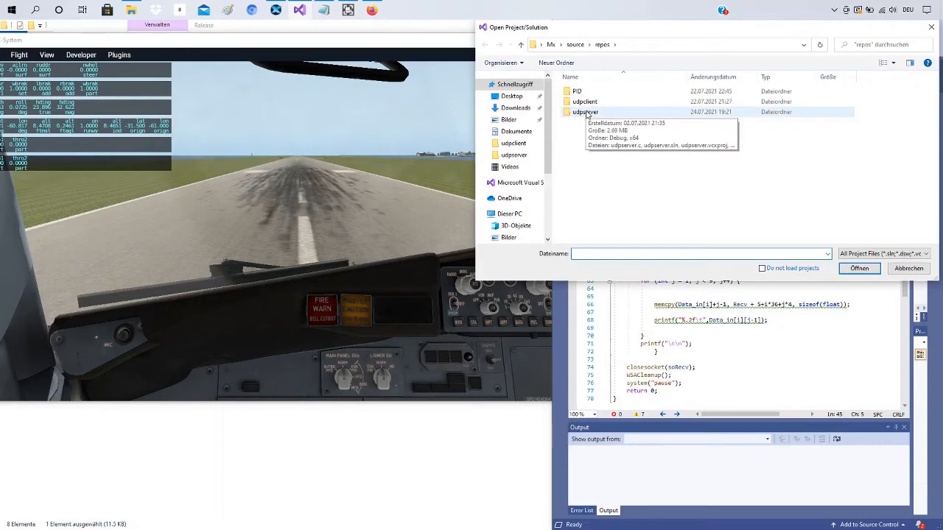
double_click(585, 101)
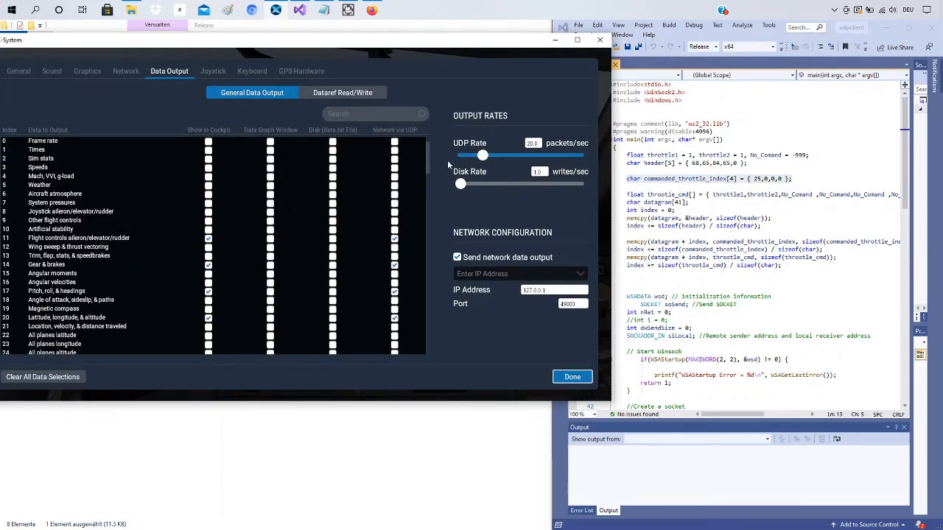
Scroll to row 25 Throttle (commanded) for UDP output and close Data Output.
scroll(down, 3)
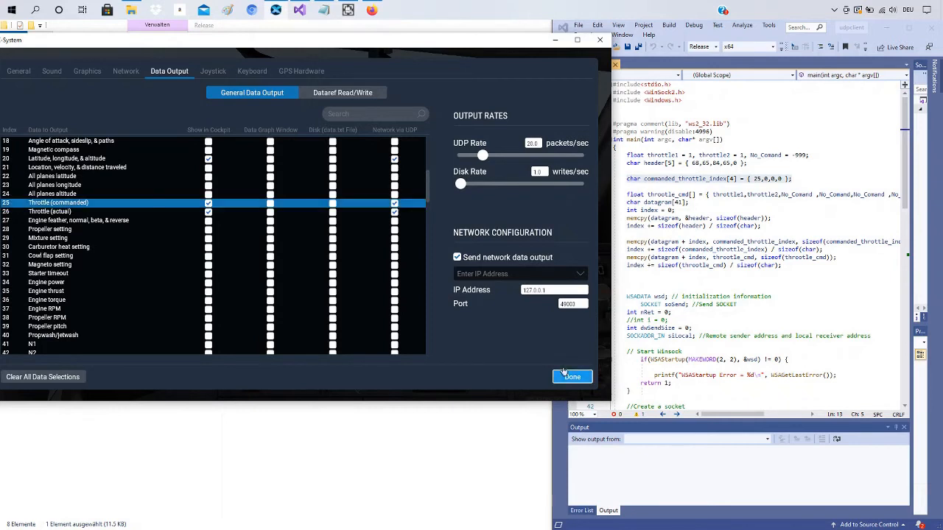
mouse_move(572, 376)
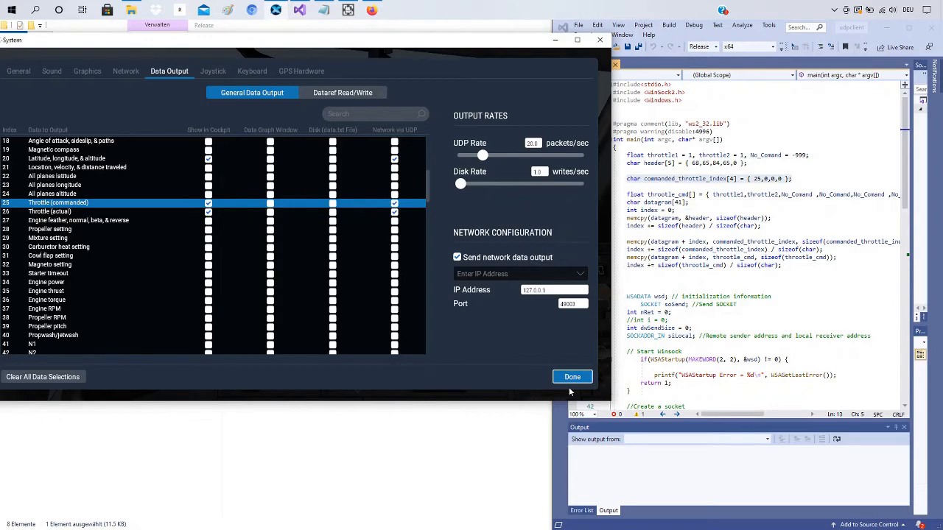
click(572, 377)
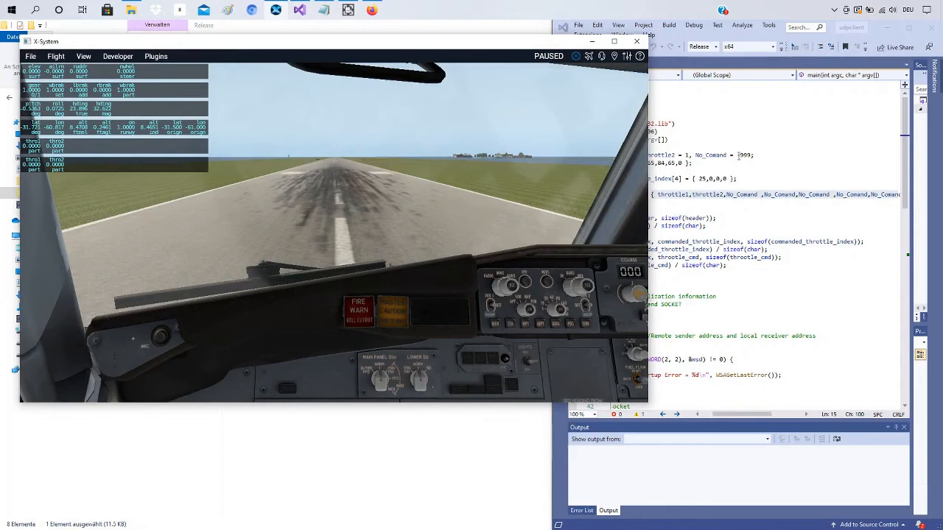
mouse_move(378, 194)
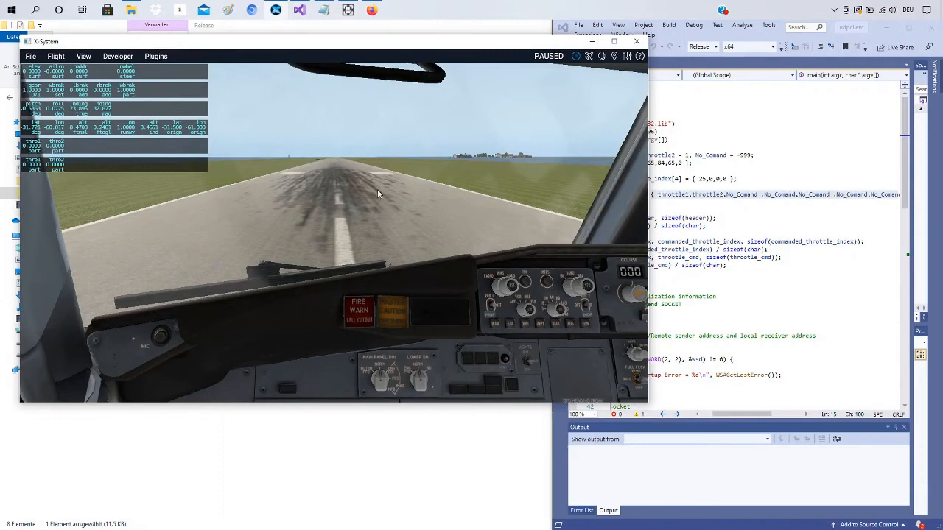
mouse_move(831, 276)
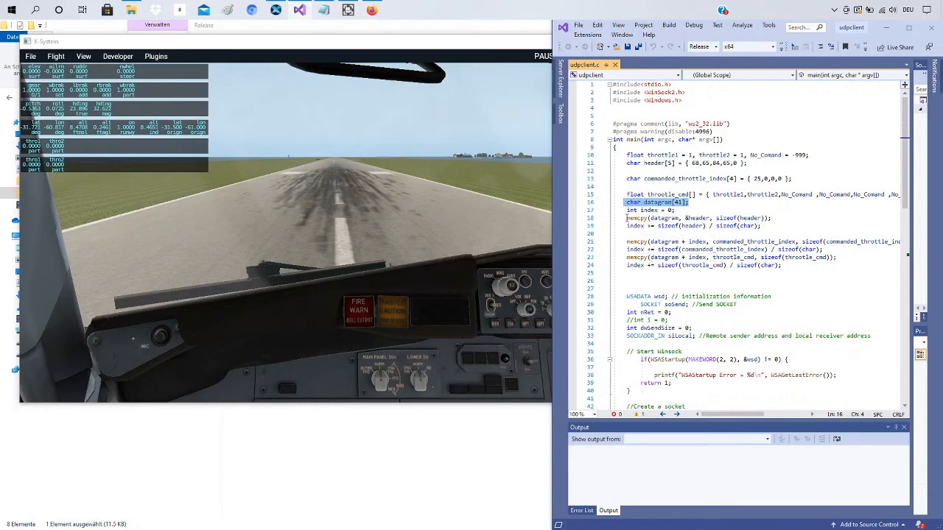
Highlight the udpclient.c datagram and socket code, then view X-Plane's Network settings.
click(770, 218)
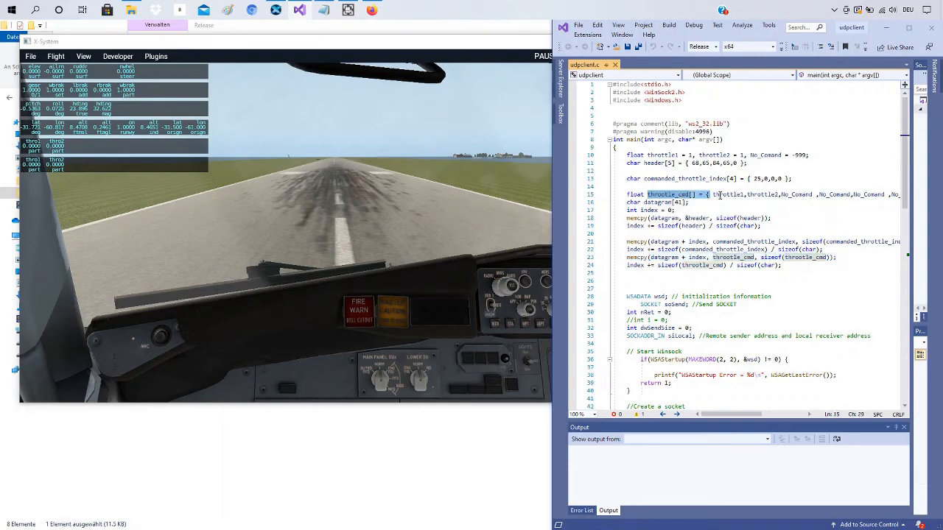
mouse_move(726, 194)
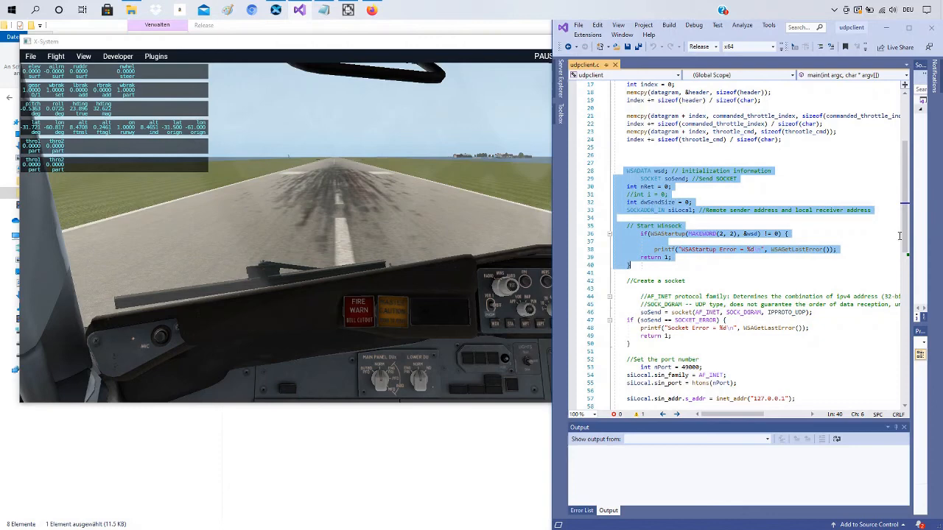
scroll(down, 3)
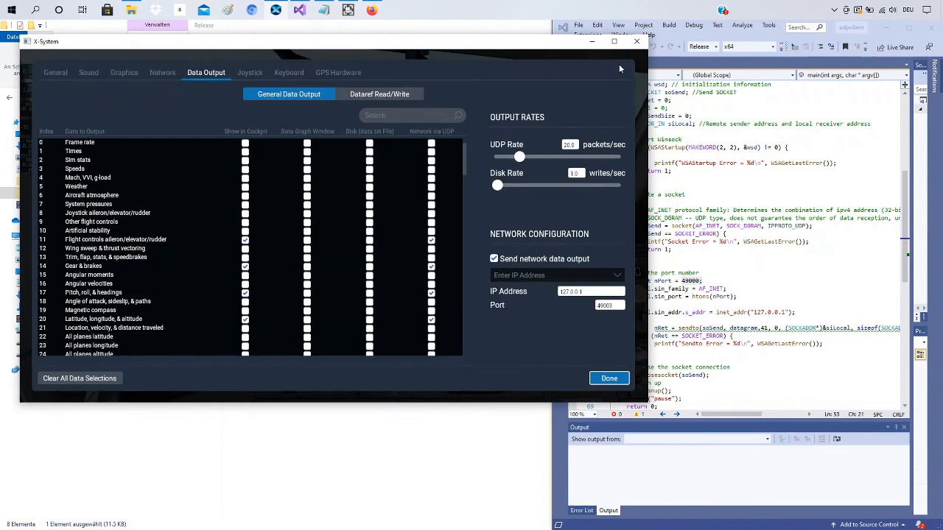
mouse_move(171, 83)
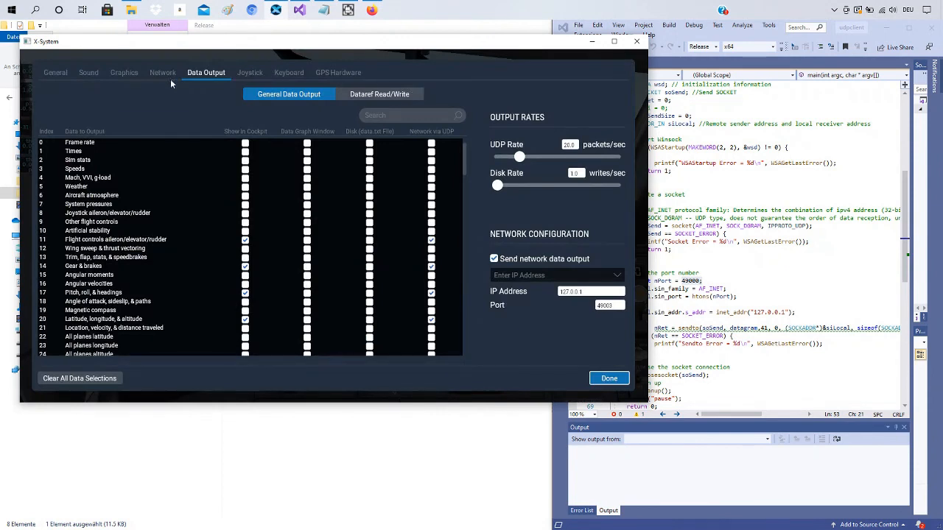
click(163, 72)
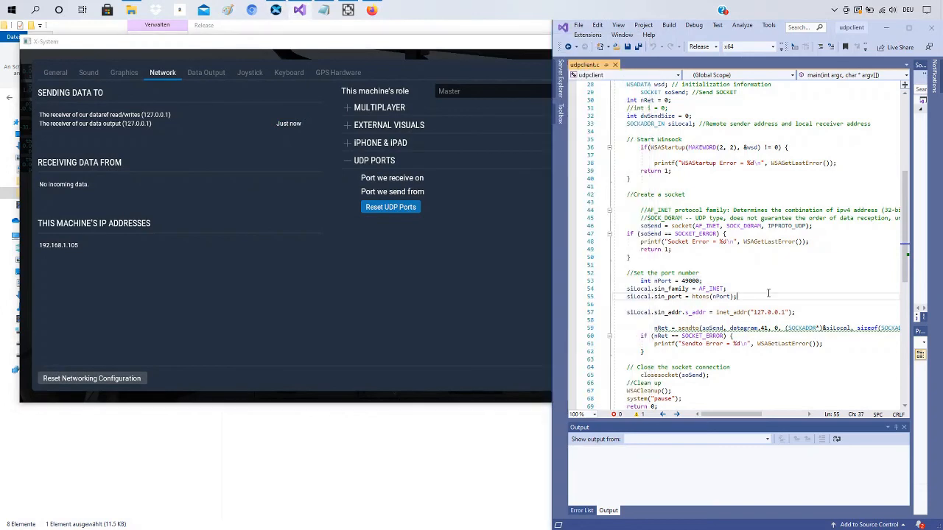
Scroll to X-Plane's UDP receive and send ports, then close the settings.
scroll(down, 3)
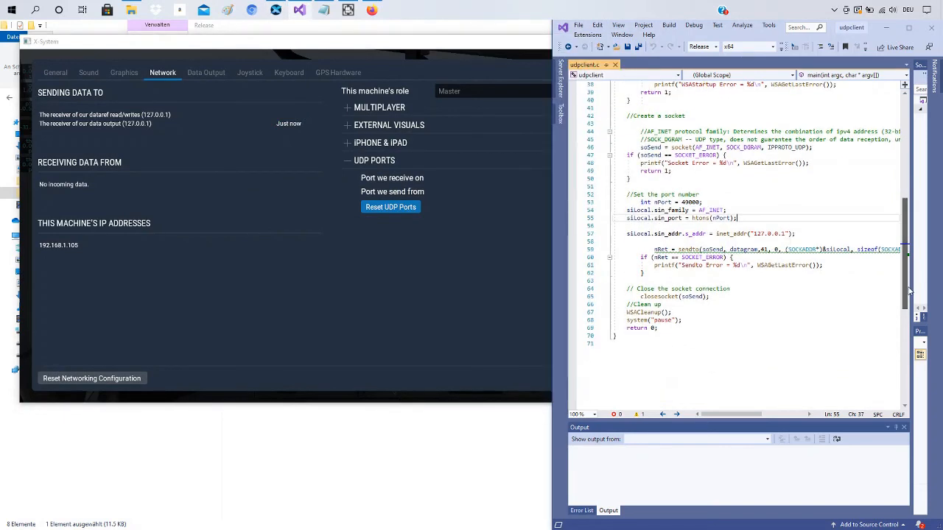
mouse_move(766, 234)
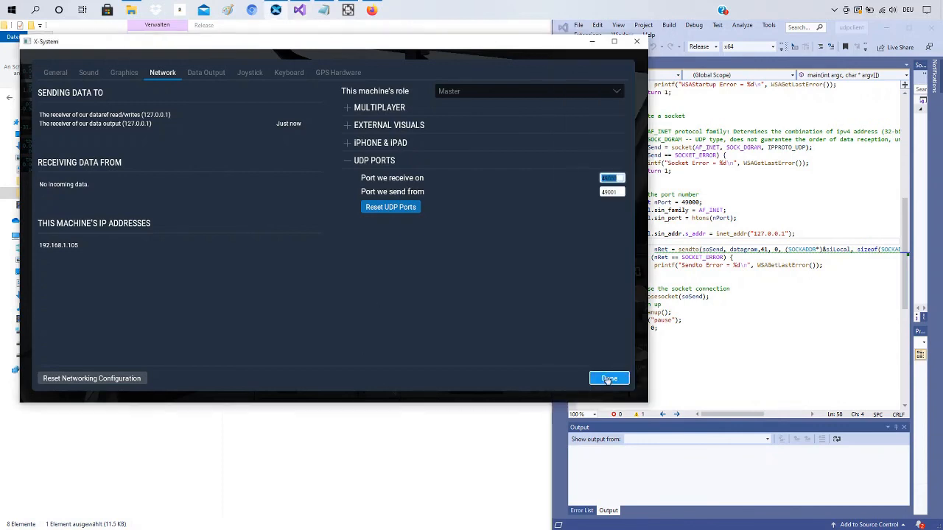
click(609, 378)
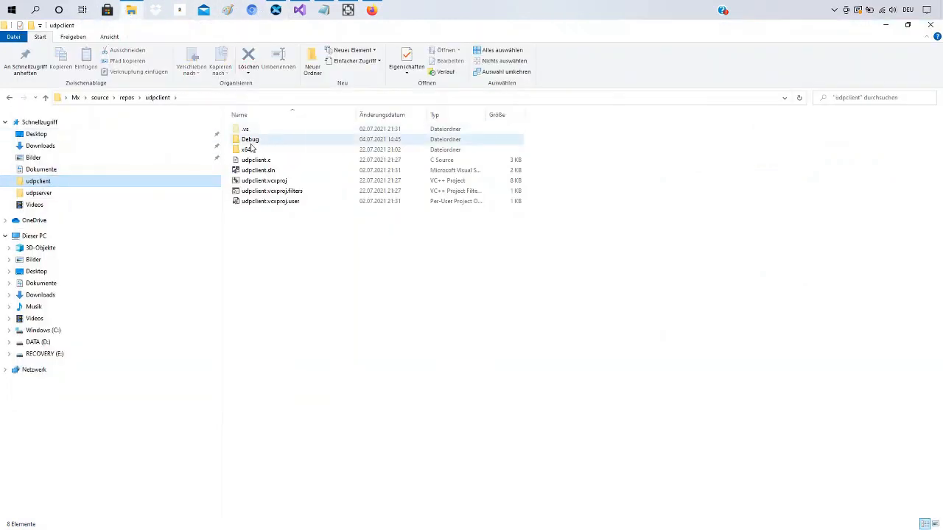
Run udpclient.exe from the x64 Release folder.
double_click(249, 149)
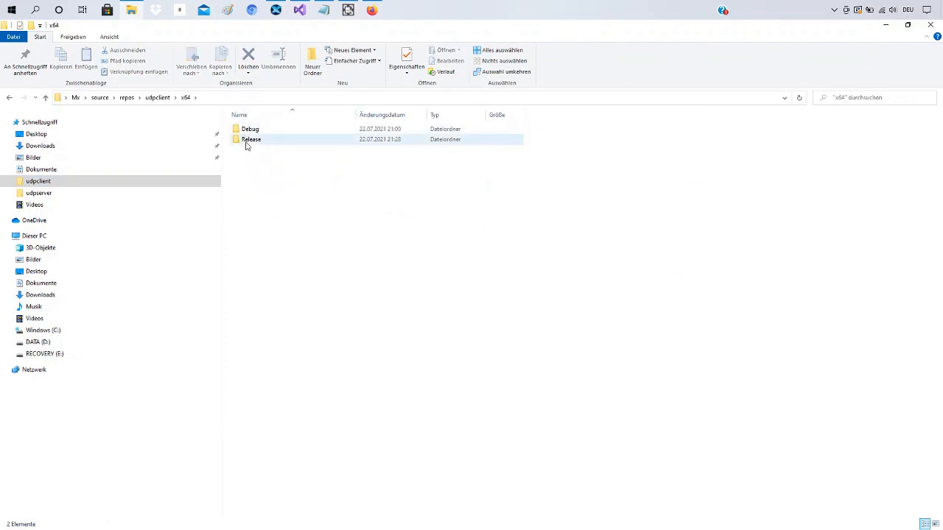
double_click(251, 139)
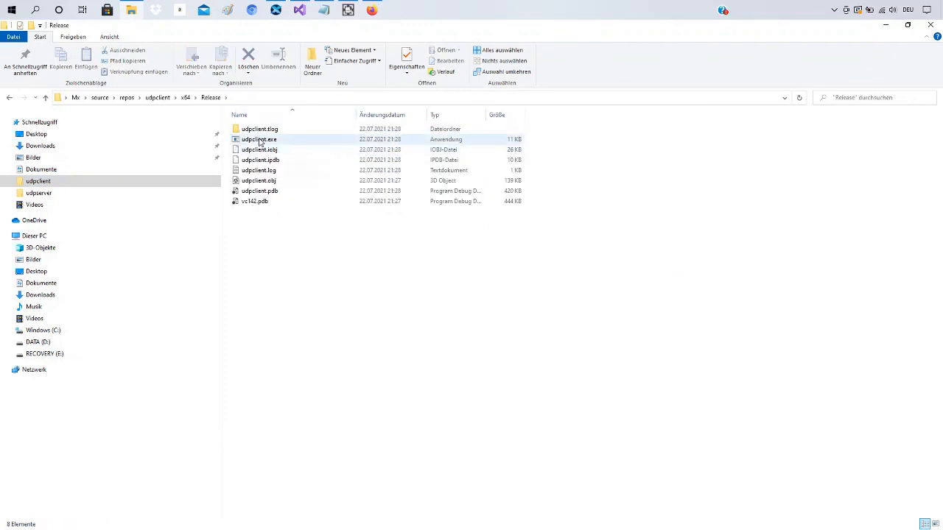
double_click(258, 139)
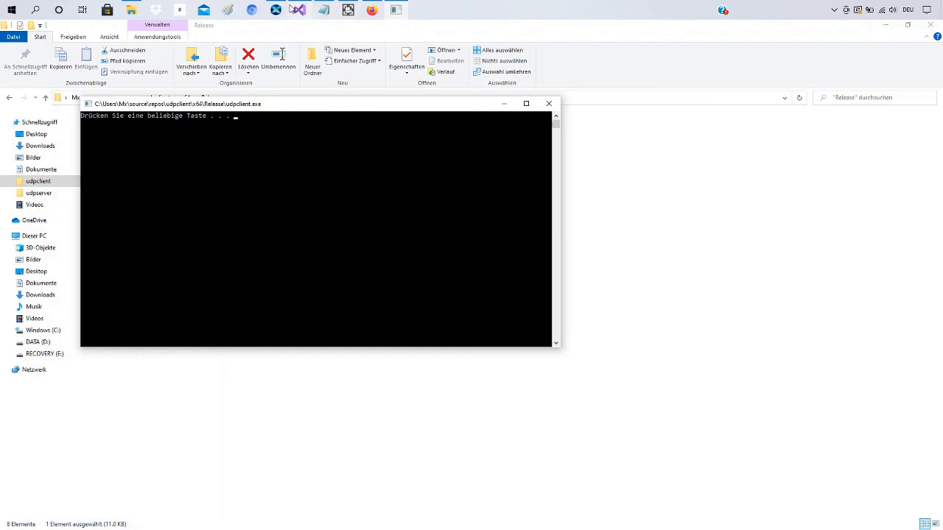